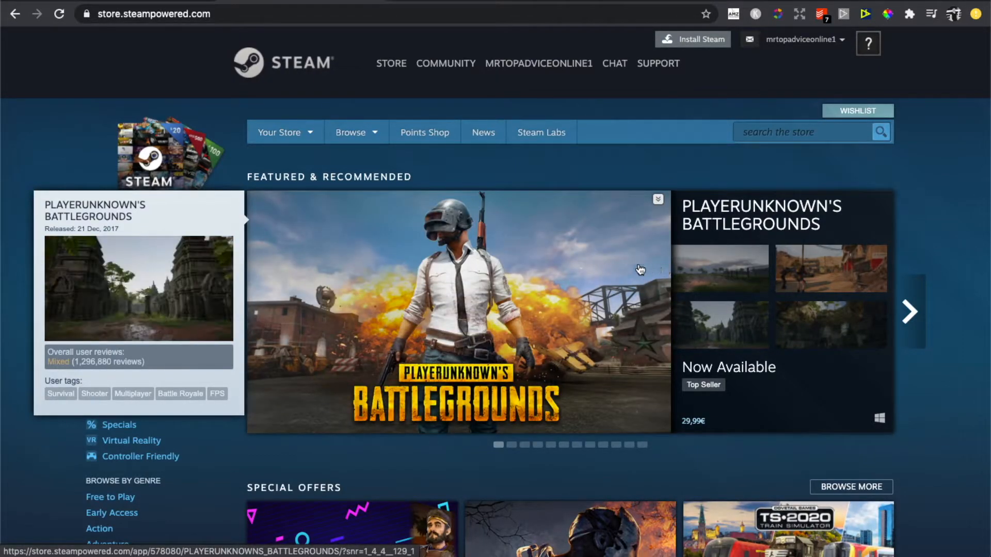
{"action": "mouse_move", "coordinate": [842, 58]}
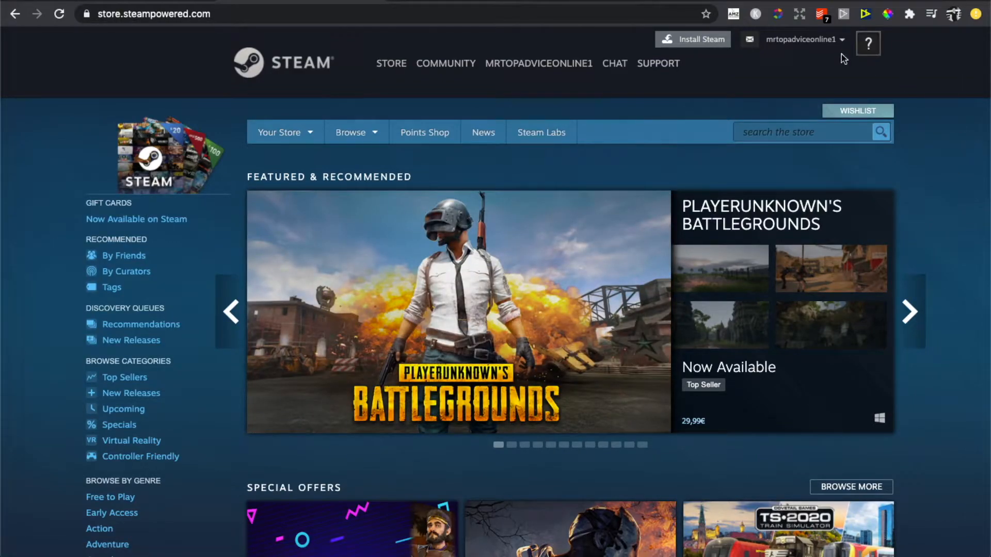
{"action": "mouse_move", "coordinate": [801, 40]}
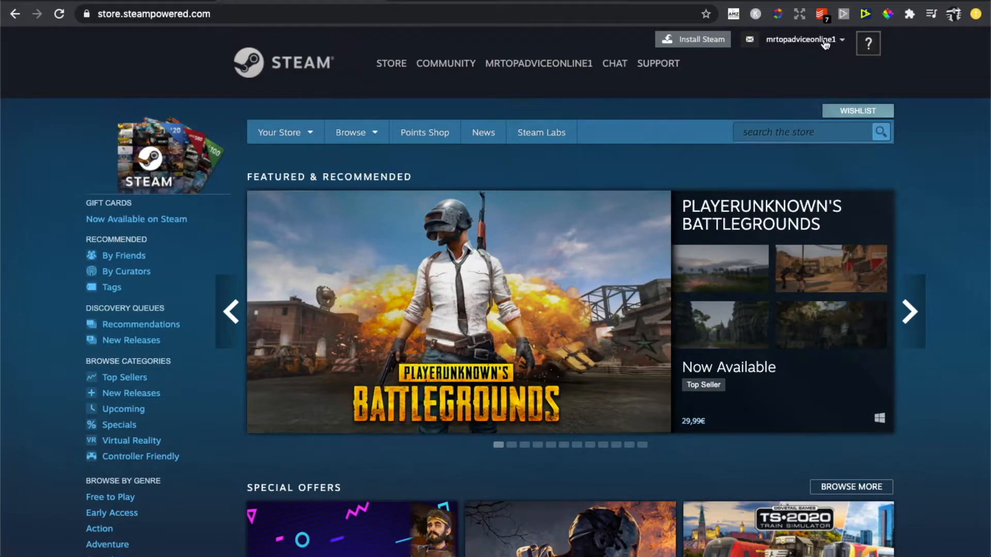
Open the signed-in account name dropdown in the store header
{"action": "left_click", "coordinate": [801, 40]}
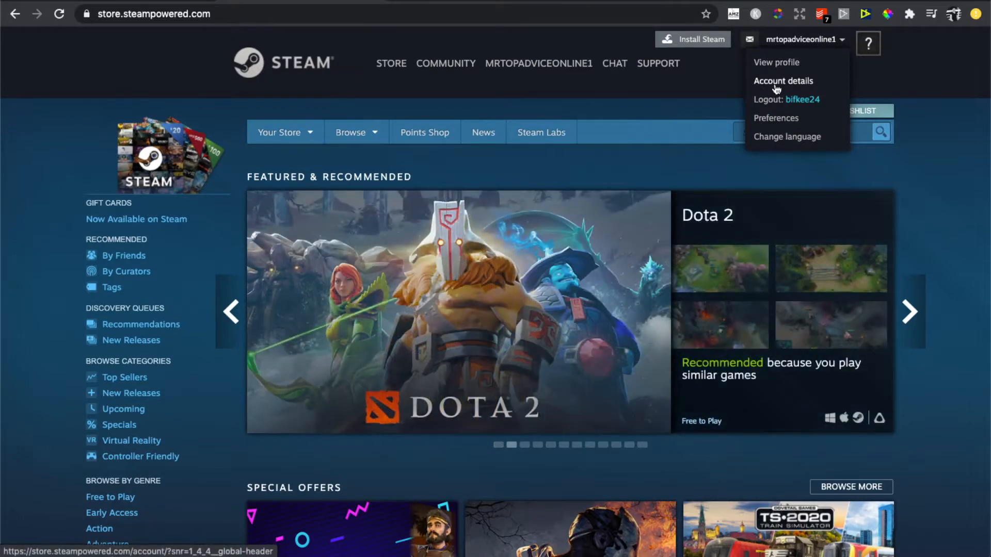
From Account details, scroll to Contact Info and choose 'Change my email address'
{"action": "left_click", "coordinate": [782, 81]}
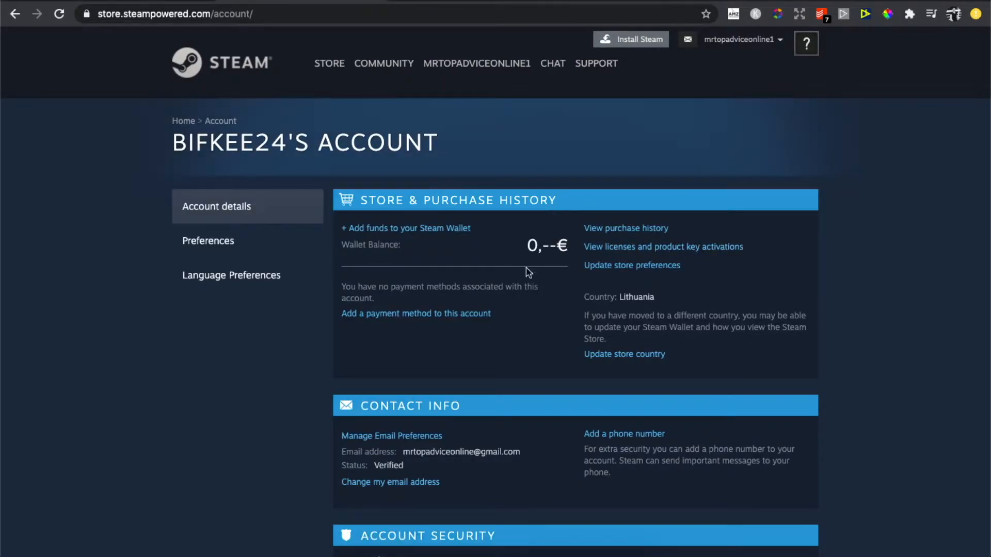
{"action": "scroll", "scroll_direction": "down", "scroll_amount": 3}
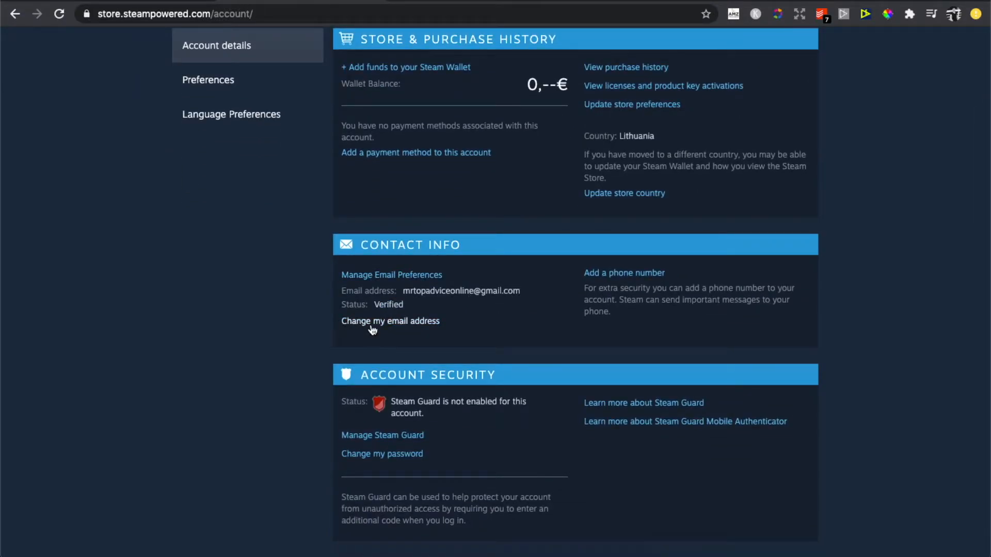
{"action": "scroll", "scroll_direction": "down", "scroll_amount": 3}
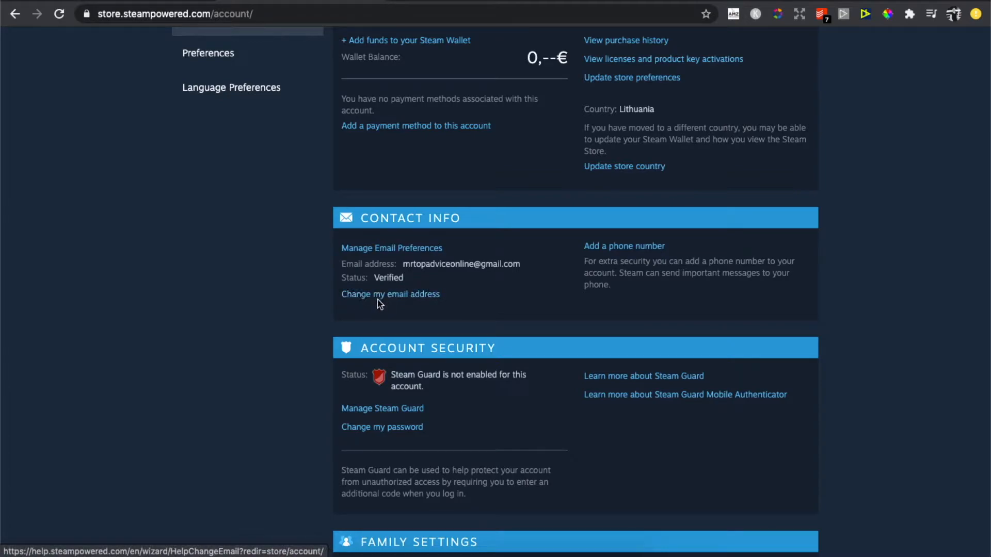
{"action": "left_click", "coordinate": [390, 293]}
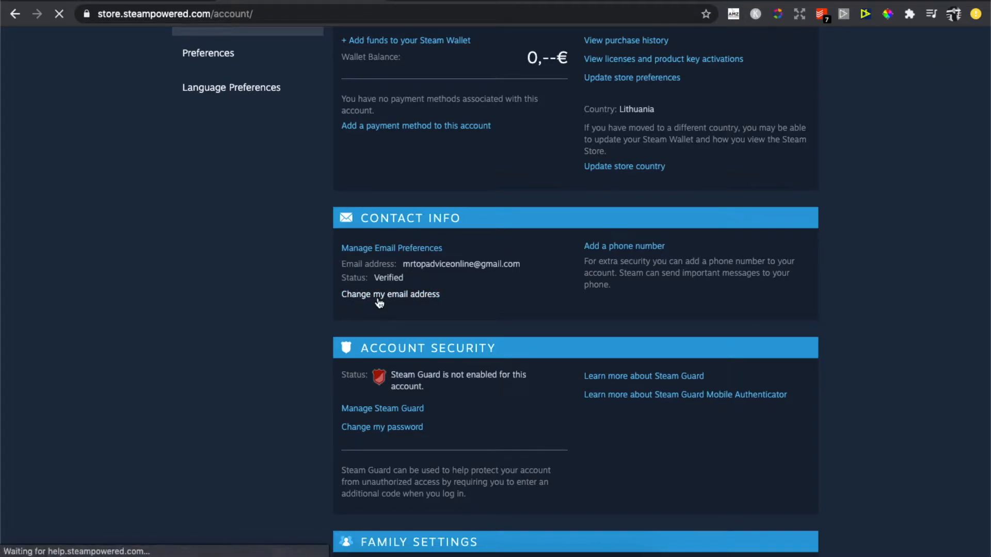
Load the Steam Support page offering a verification code or reporting lost email access
{"action": "left_click", "coordinate": [390, 294]}
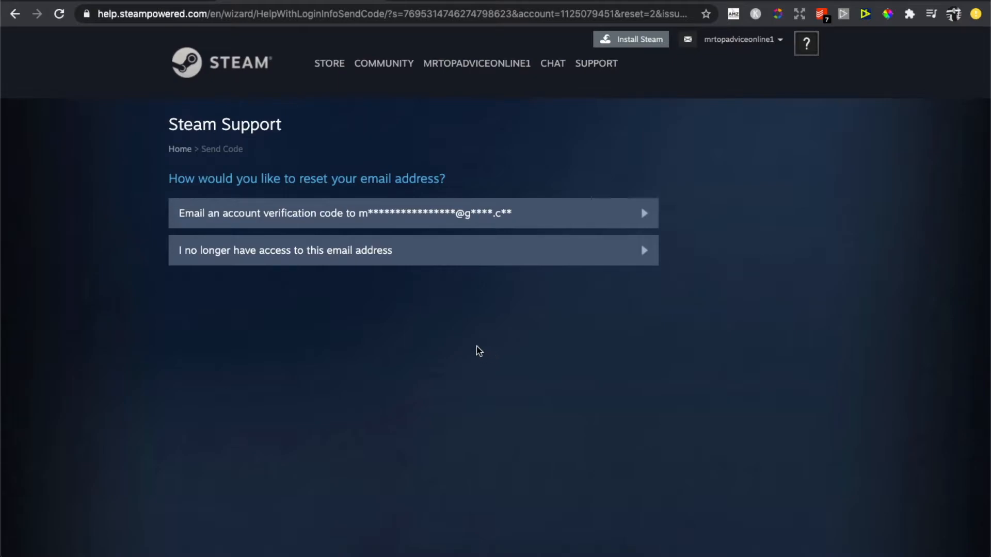
{"action": "mouse_move", "coordinate": [499, 339]}
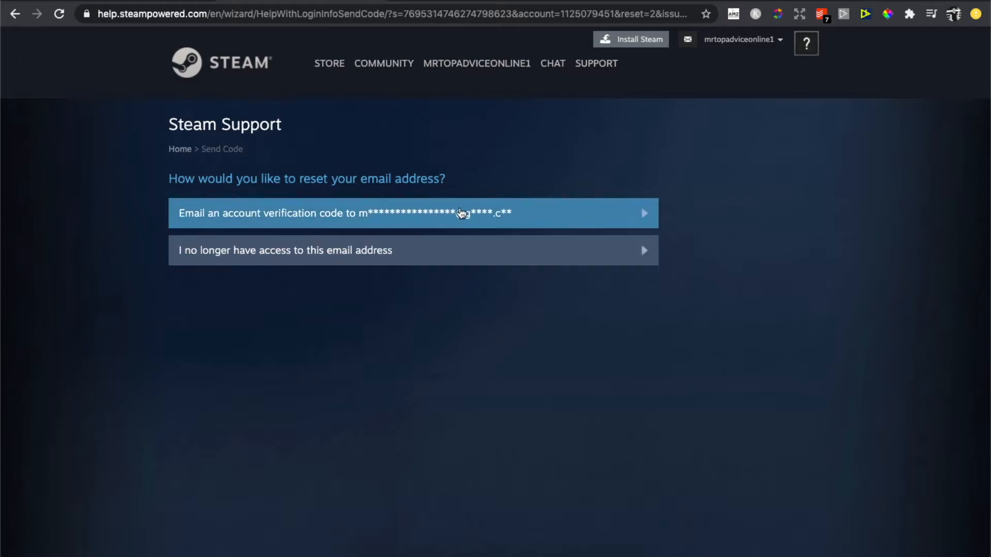
{"action": "left_click", "coordinate": [413, 213]}
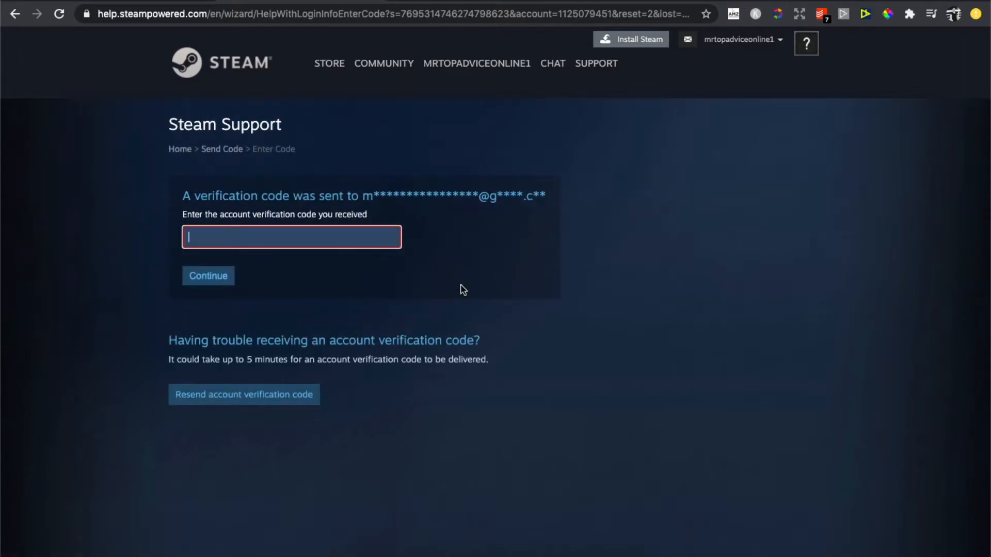
{"action": "mouse_move", "coordinate": [355, 228]}
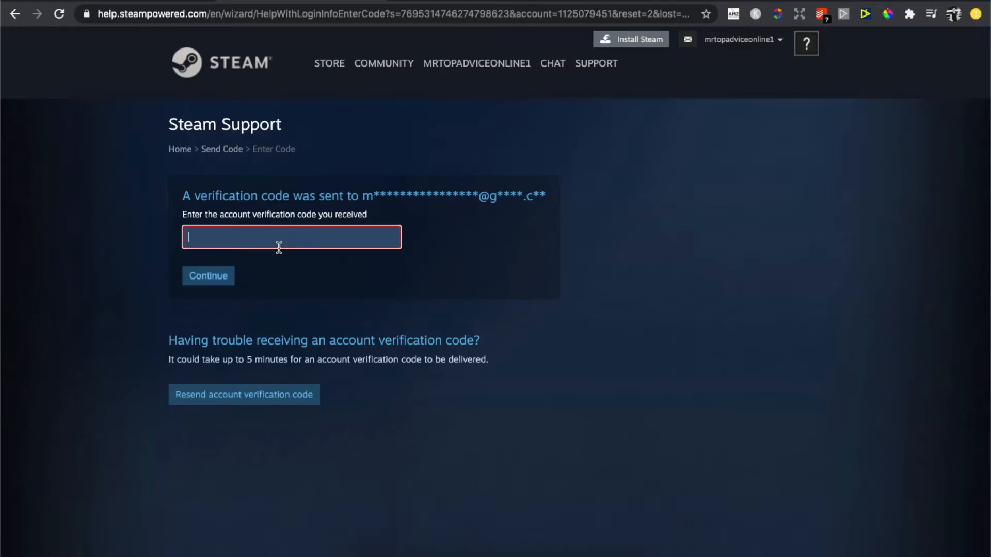
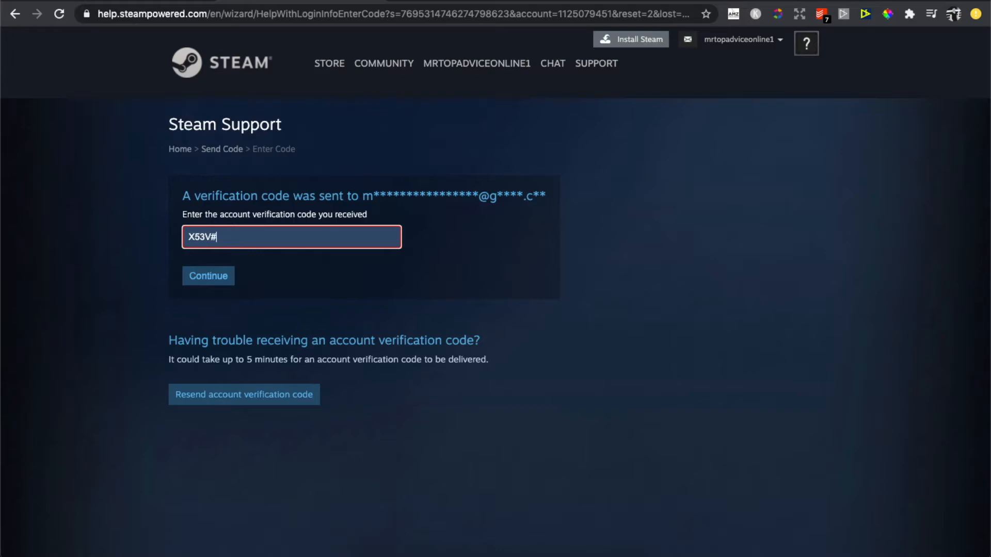
Submit the verification code to reach the new email address page, then go back
{"action": "left_click", "coordinate": [208, 275]}
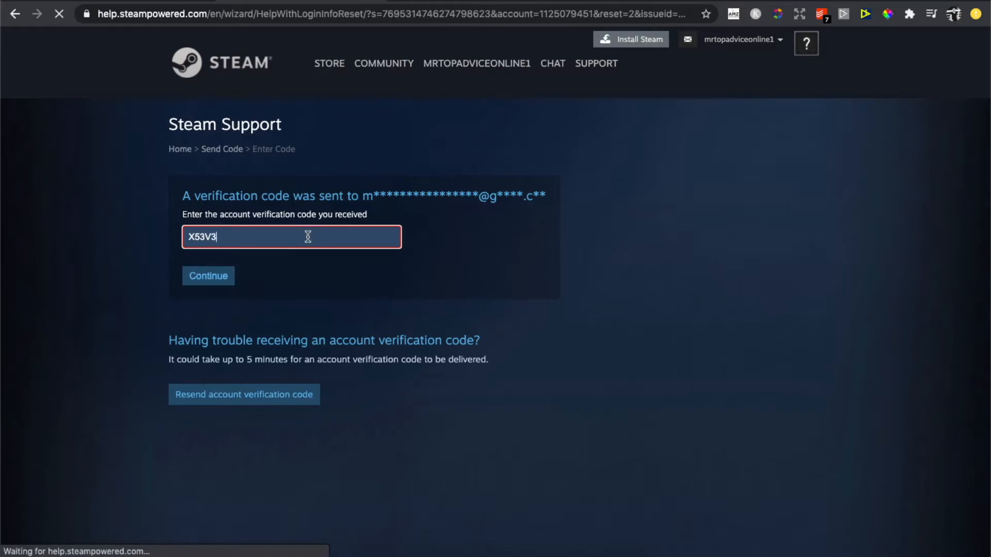
{"action": "left_click", "coordinate": [208, 275]}
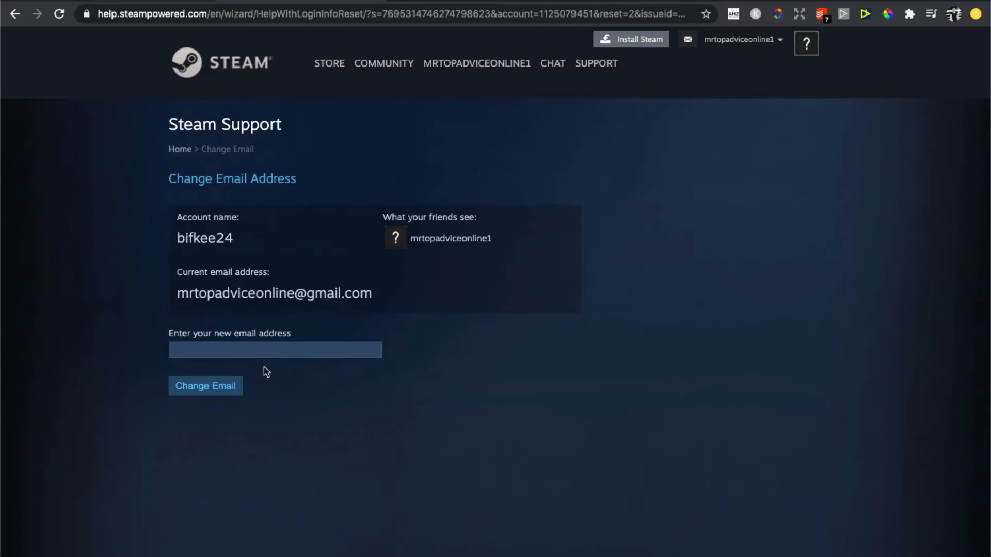
{"action": "left_click", "coordinate": [14, 14]}
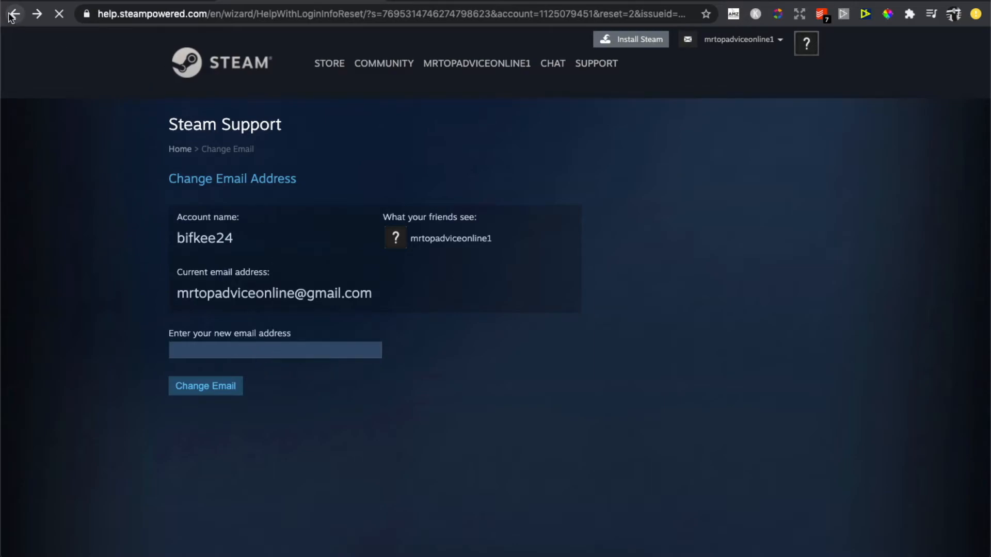
Return to account details and use 'Change my email address' again
{"action": "left_click", "coordinate": [205, 386]}
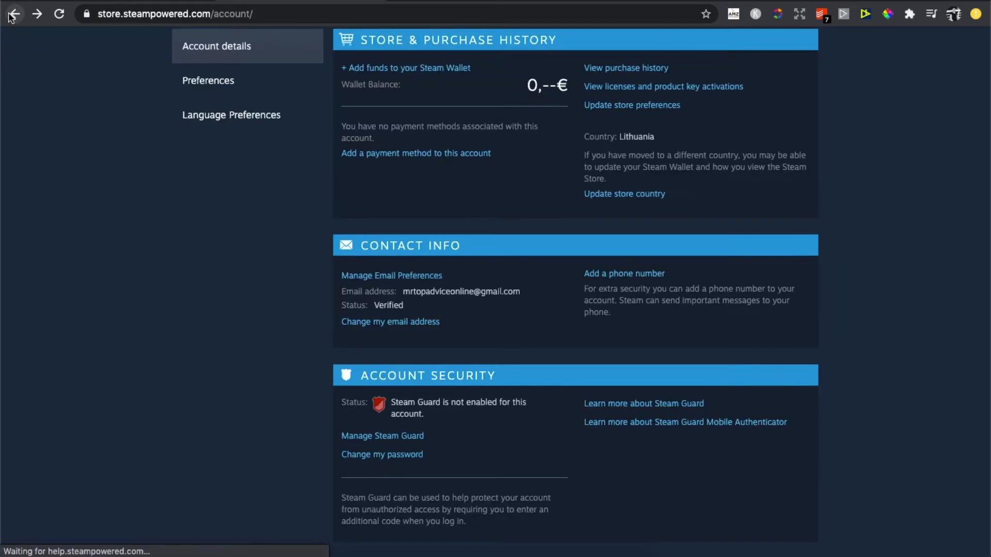
{"action": "left_click", "coordinate": [390, 321]}
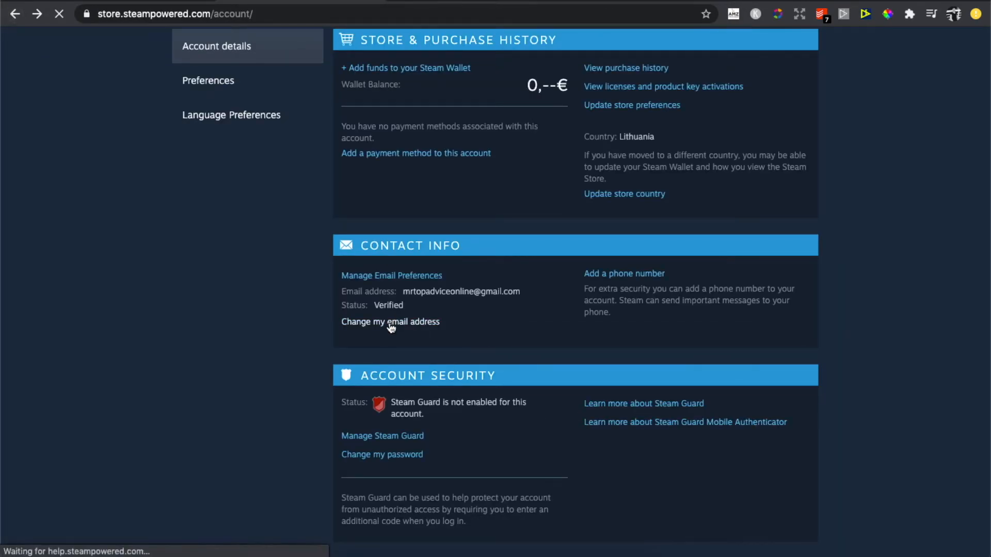
{"action": "left_click", "coordinate": [390, 321]}
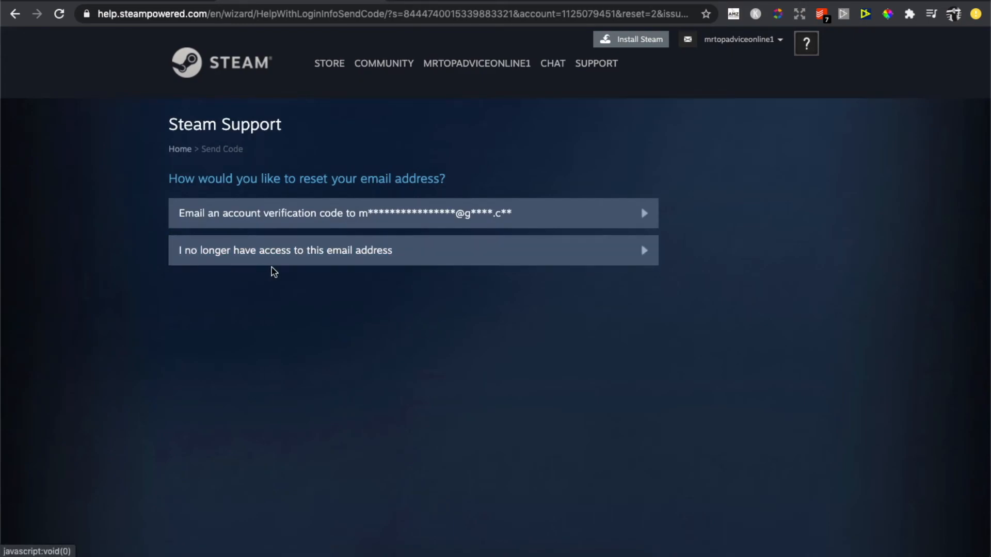
{"action": "mouse_move", "coordinate": [564, 386]}
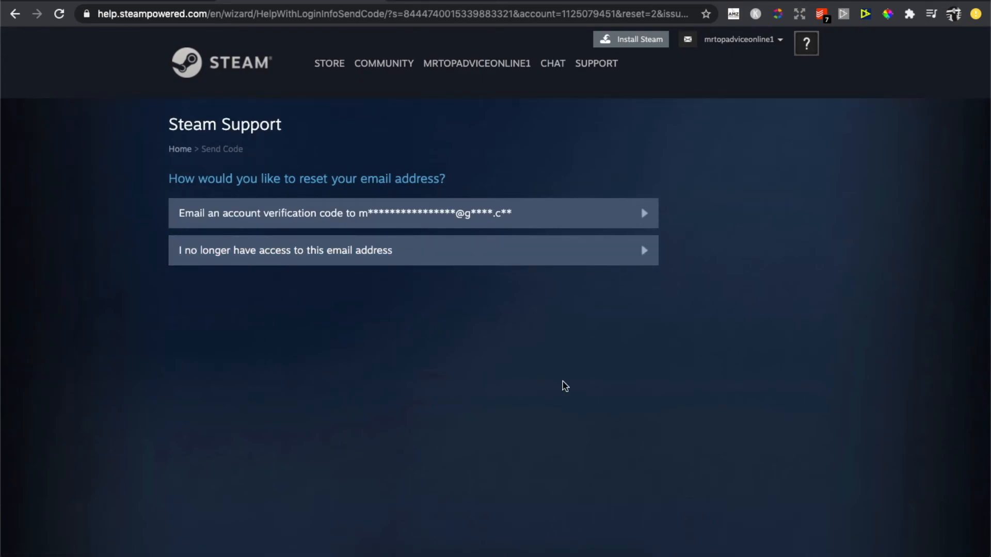
Choose 'I no longer have access to this email address' and scroll through the contact form
{"action": "left_click", "coordinate": [371, 250]}
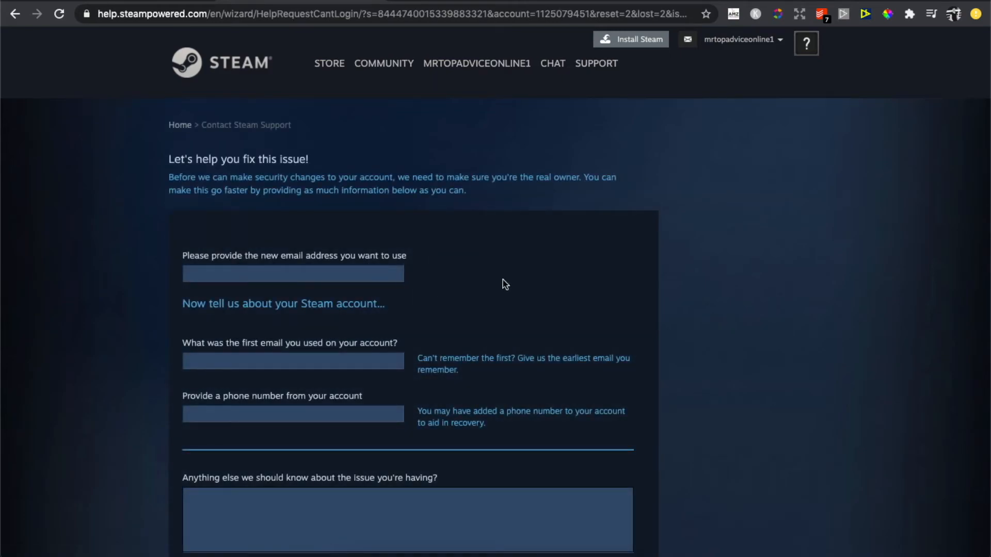
{"action": "scroll", "scroll_direction": "down", "scroll_amount": 3}
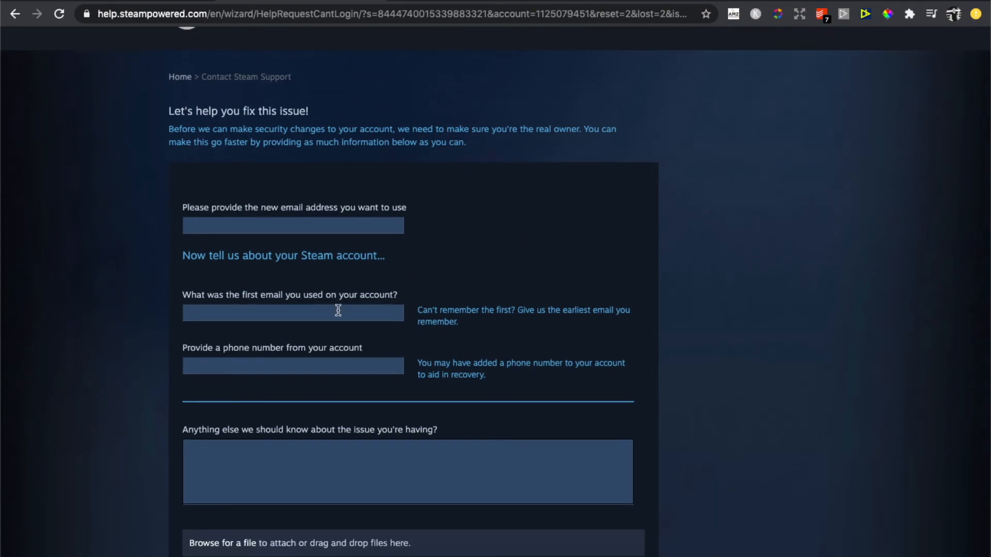
{"action": "mouse_move", "coordinate": [318, 318]}
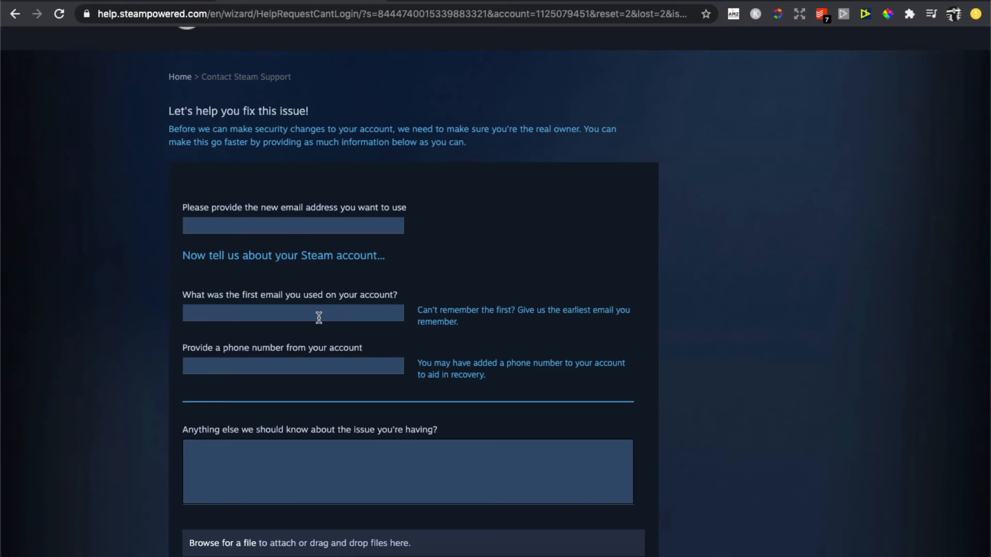
{"action": "mouse_move", "coordinate": [432, 397]}
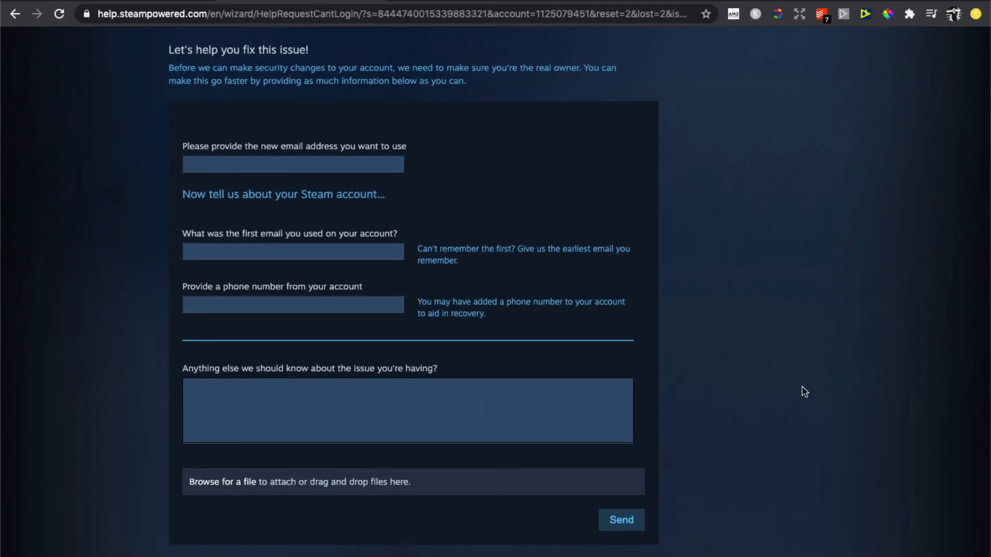
{"action": "mouse_move", "coordinate": [655, 459]}
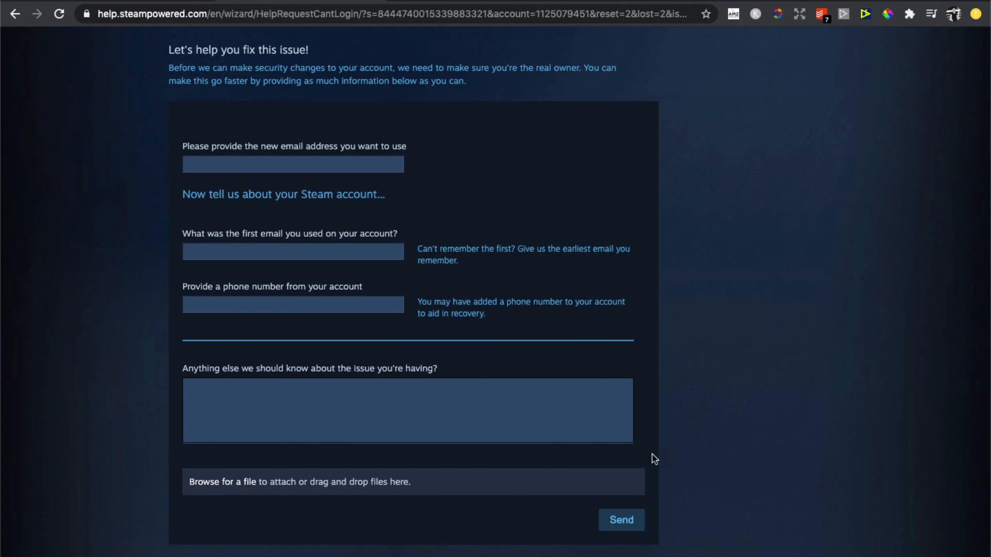
{"action": "mouse_move", "coordinate": [585, 495]}
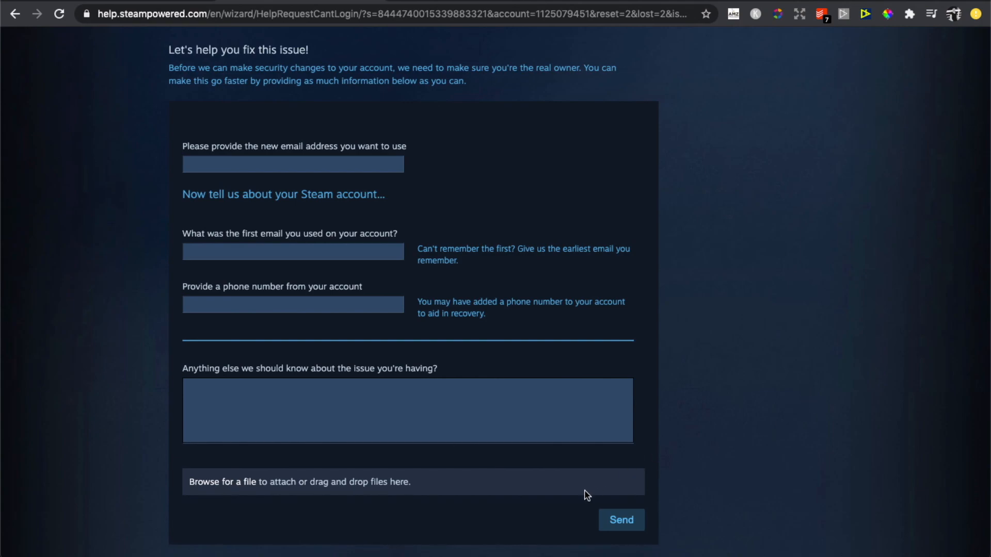